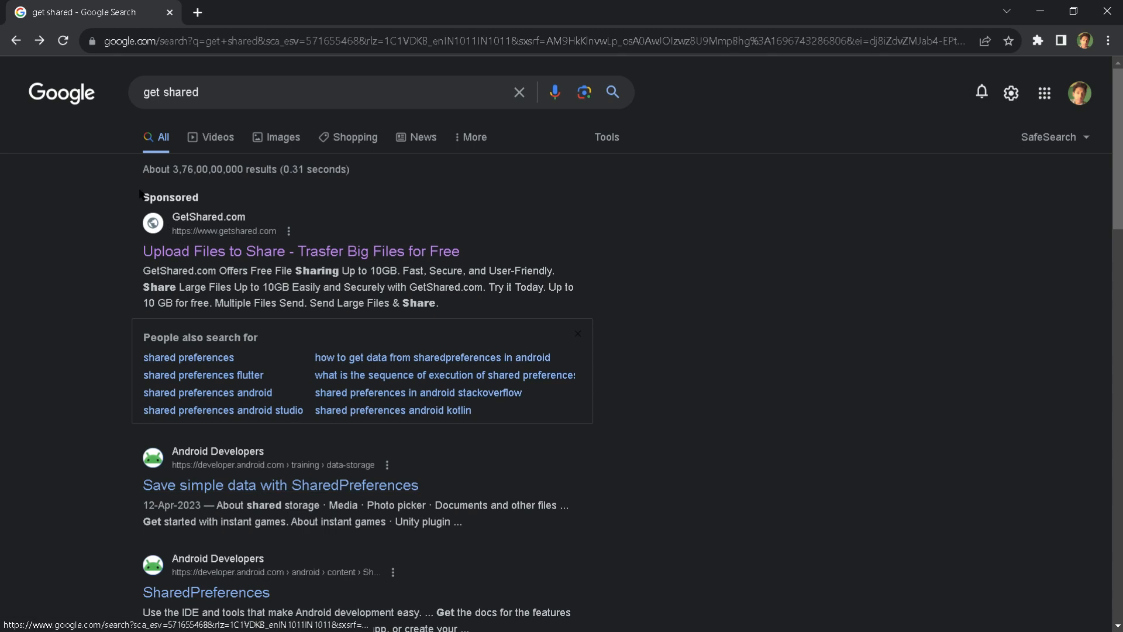
{"action": "mouse_move", "coordinate": [76, 260]}
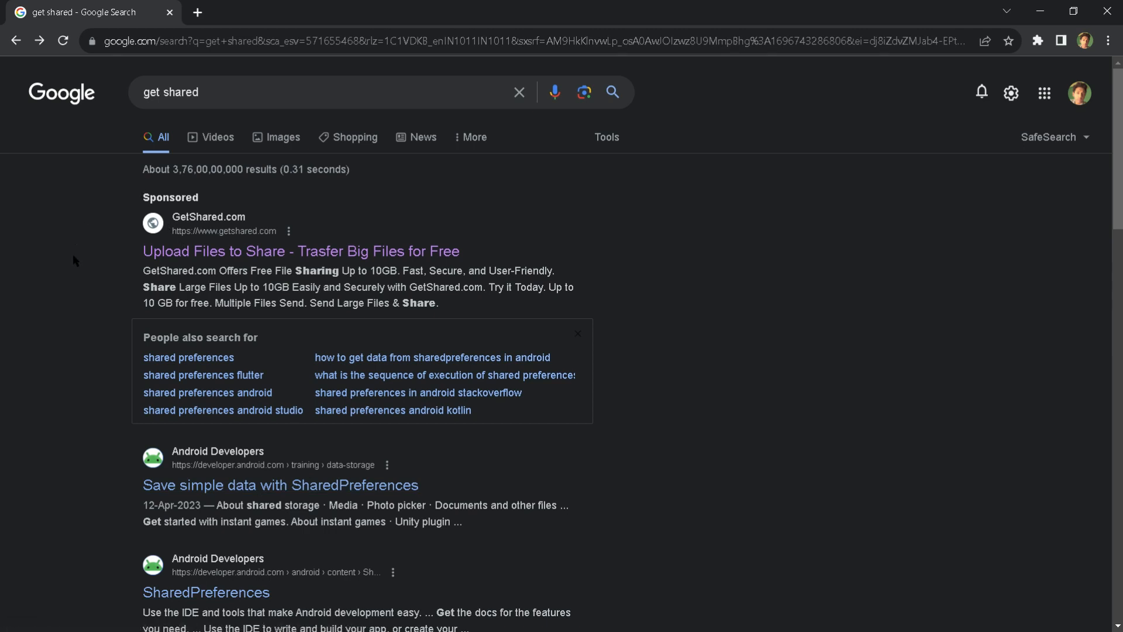
{"action": "mouse_move", "coordinate": [86, 264]}
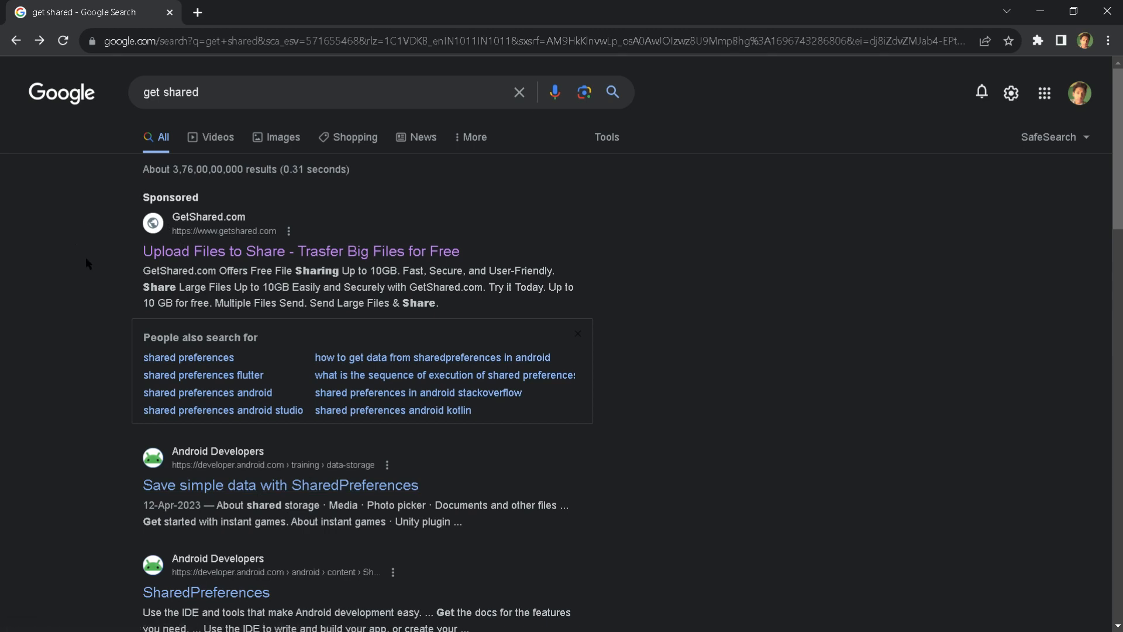
{"action": "mouse_move", "coordinate": [132, 259]}
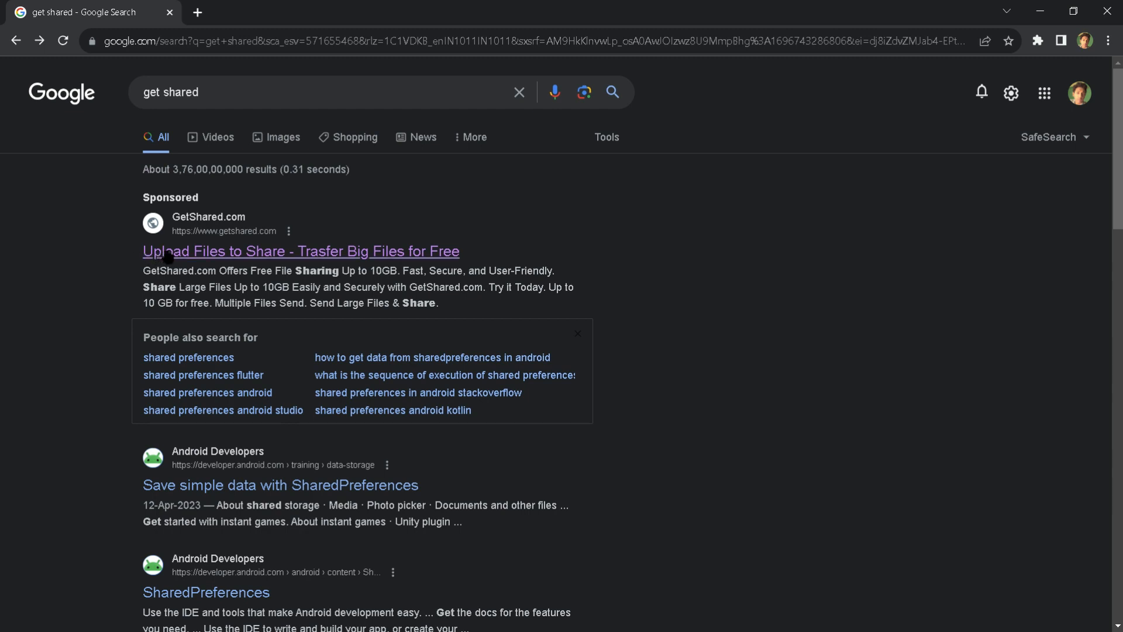
{"action": "mouse_move", "coordinate": [183, 252]}
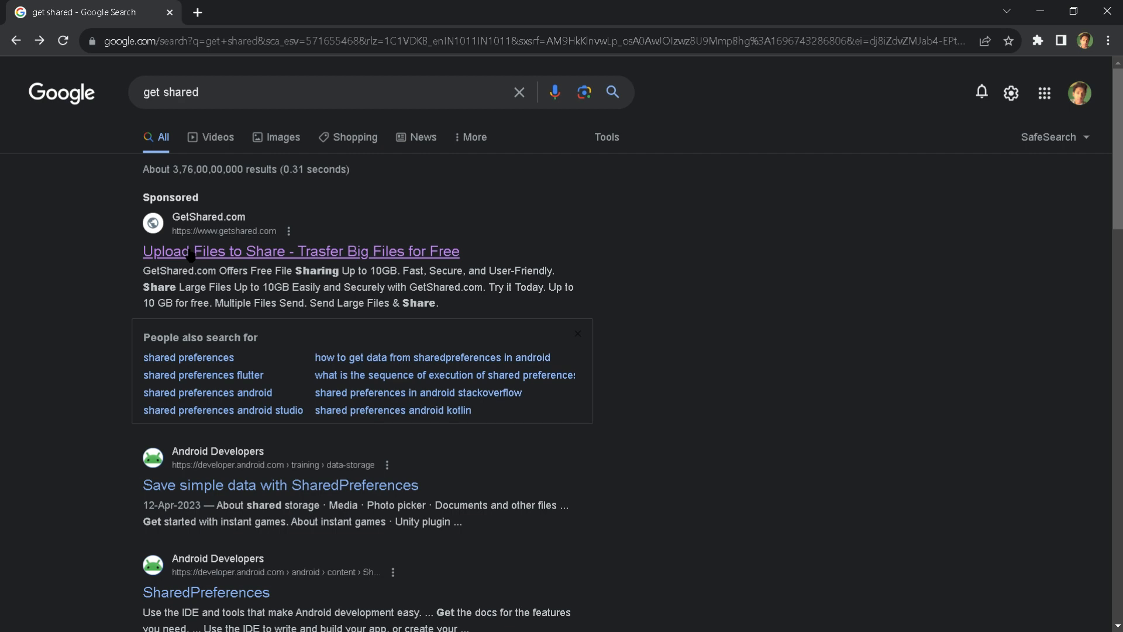
Open the sponsored GetShared.com search result and start adding a file to upload.
{"action": "left_click", "coordinate": [299, 251]}
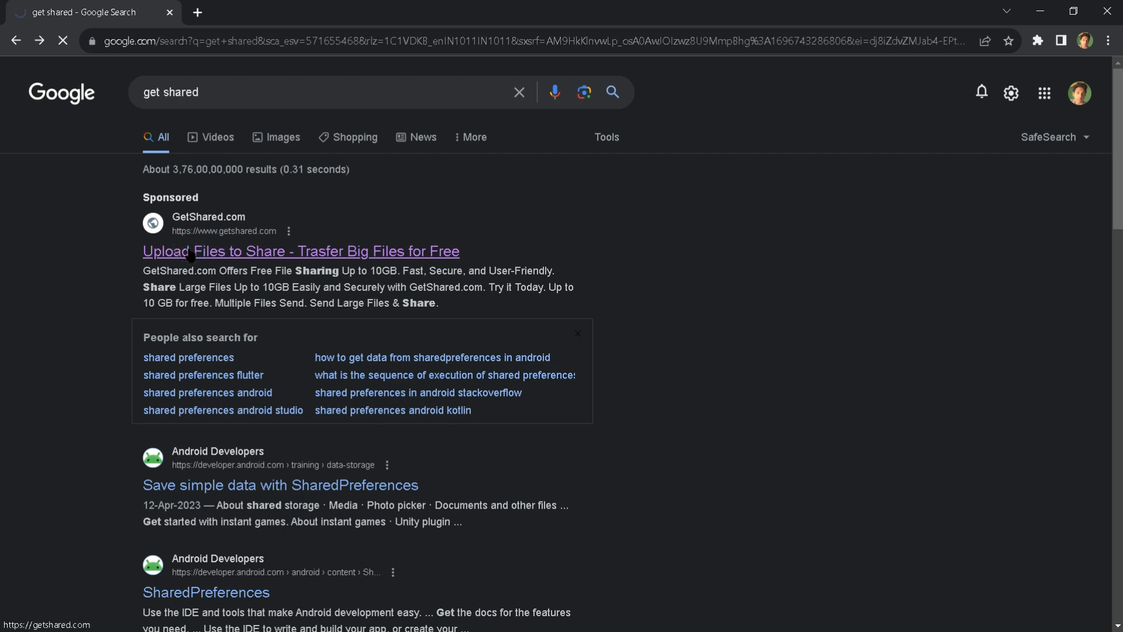
{"action": "left_click", "coordinate": [300, 251]}
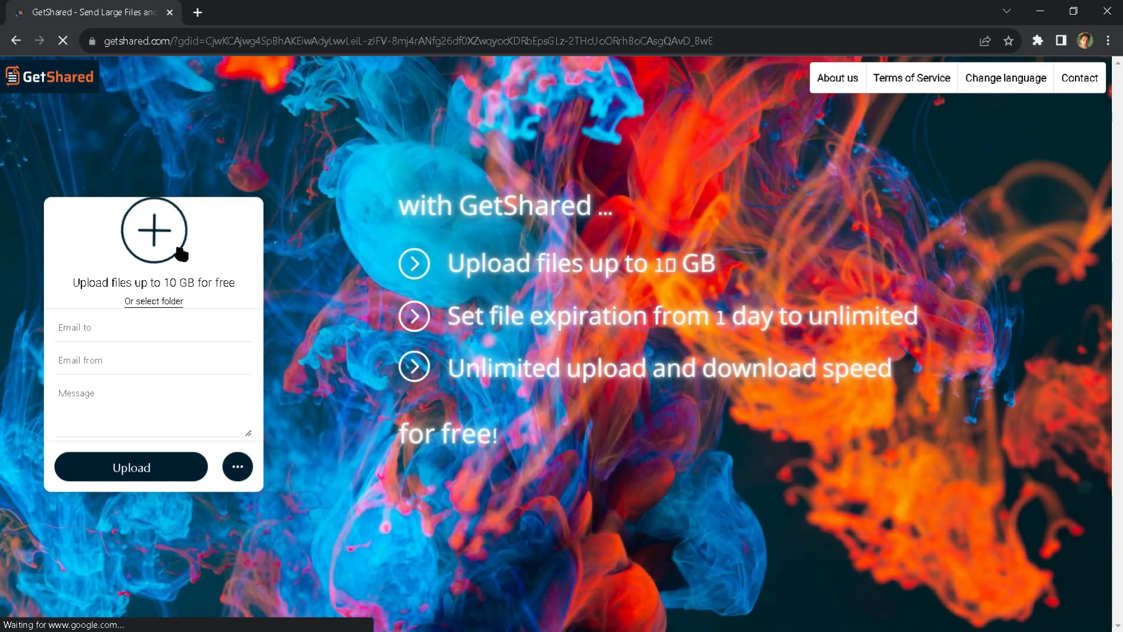
{"action": "left_click", "coordinate": [154, 229]}
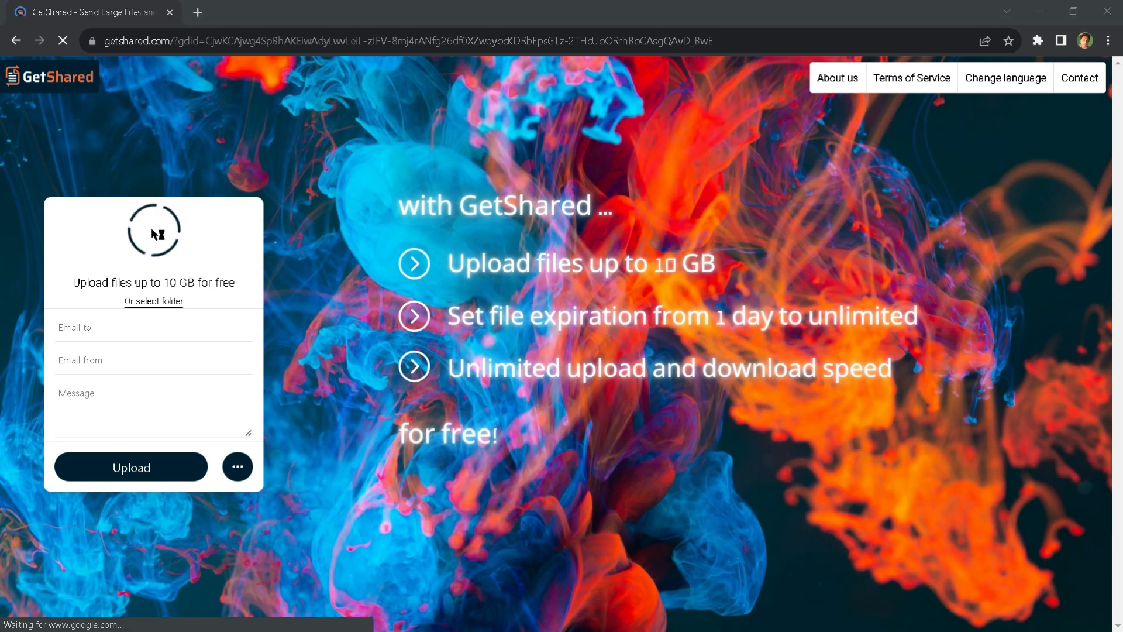
Choose video.mp4 from Desktop > videos in the Open dialog.
{"action": "left_click", "coordinate": [153, 229]}
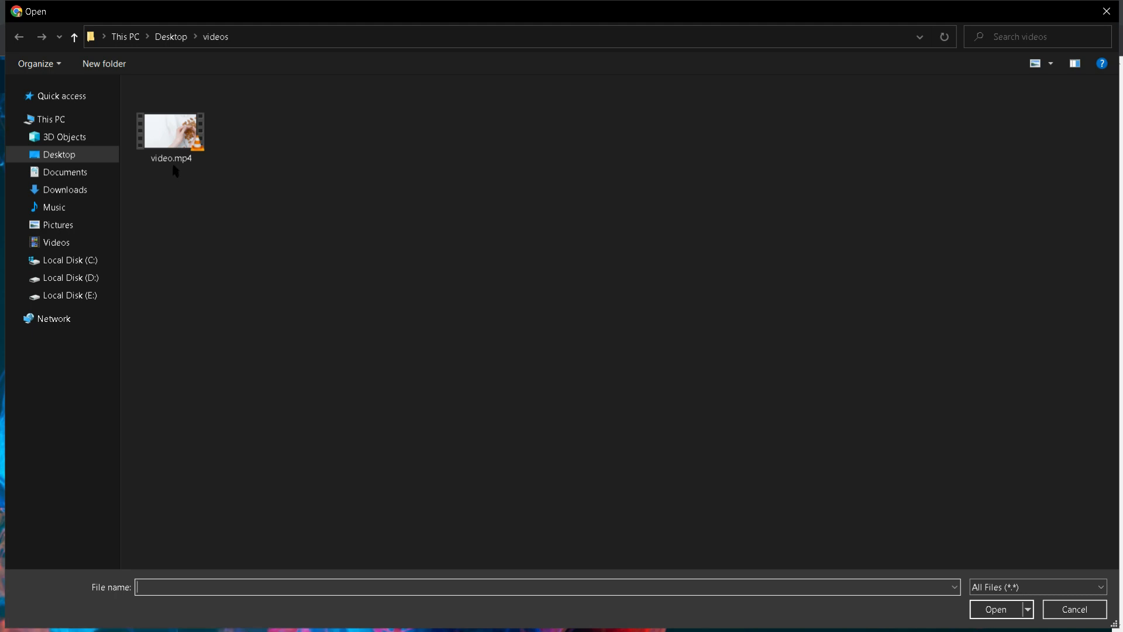
{"action": "left_click", "coordinate": [50, 119]}
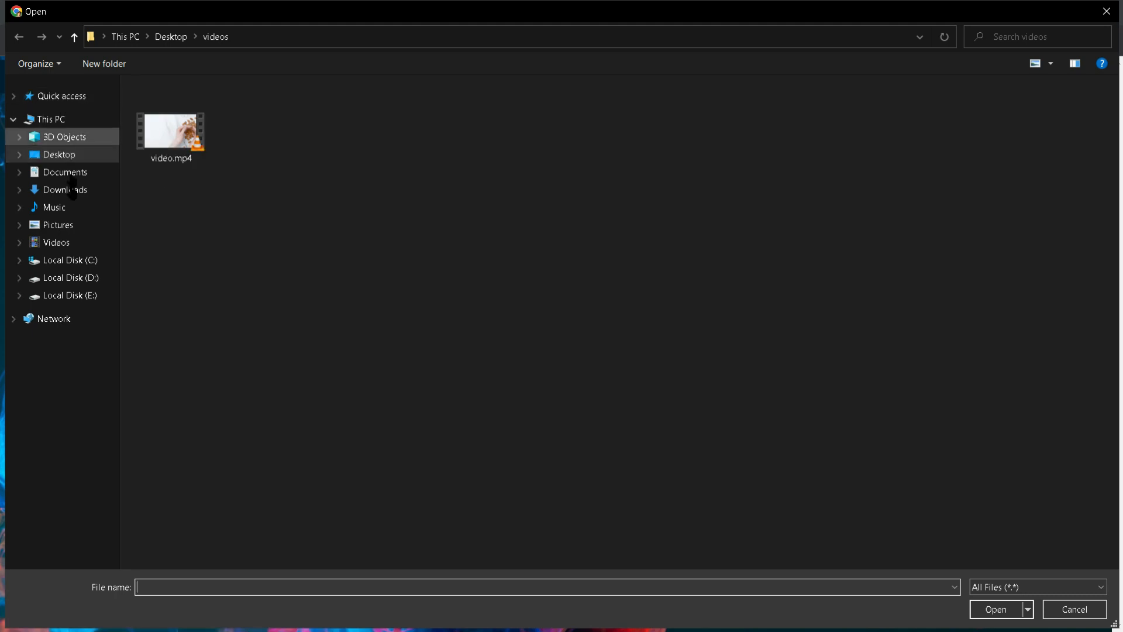
{"action": "left_click", "coordinate": [171, 131]}
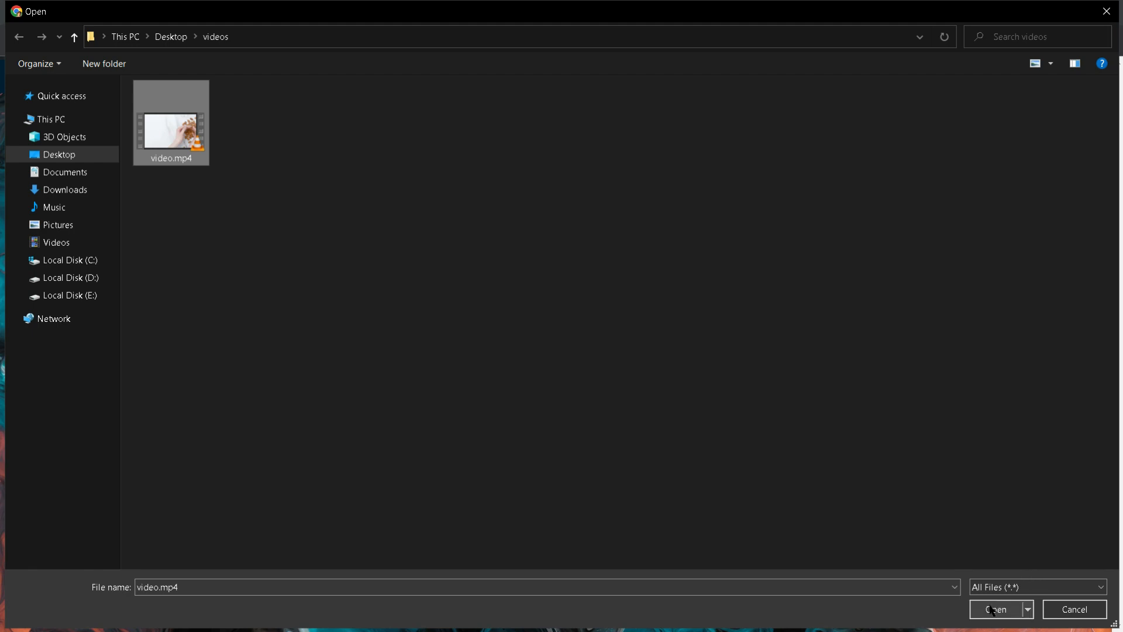
{"action": "left_click", "coordinate": [997, 613]}
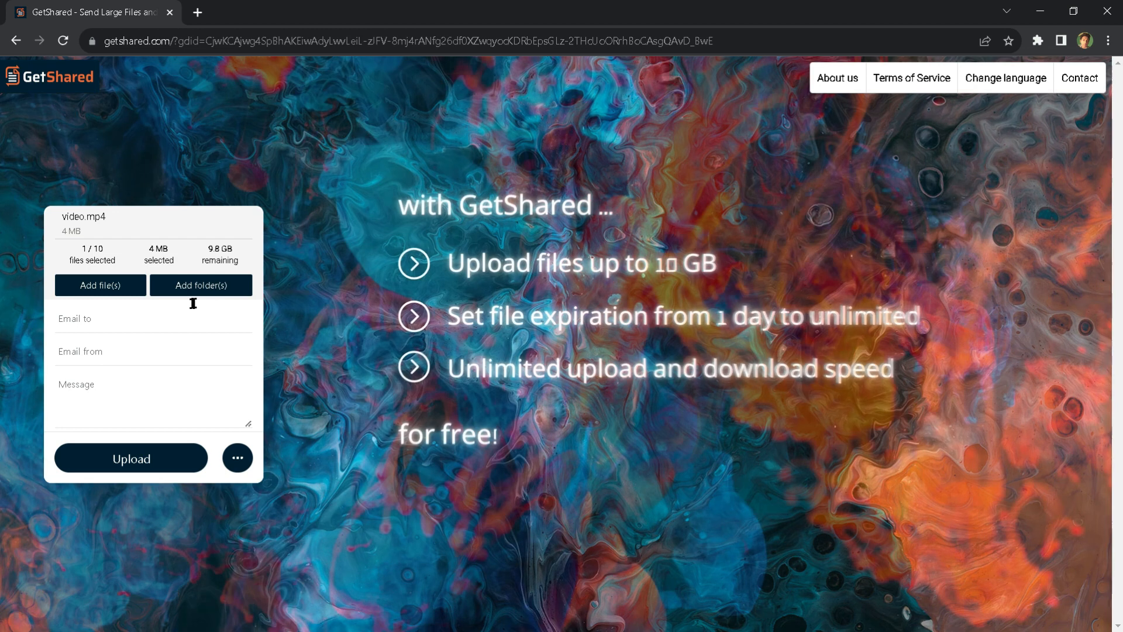
Set video.mp4 to share via a sharable link and upload it.
{"action": "left_click", "coordinate": [237, 457]}
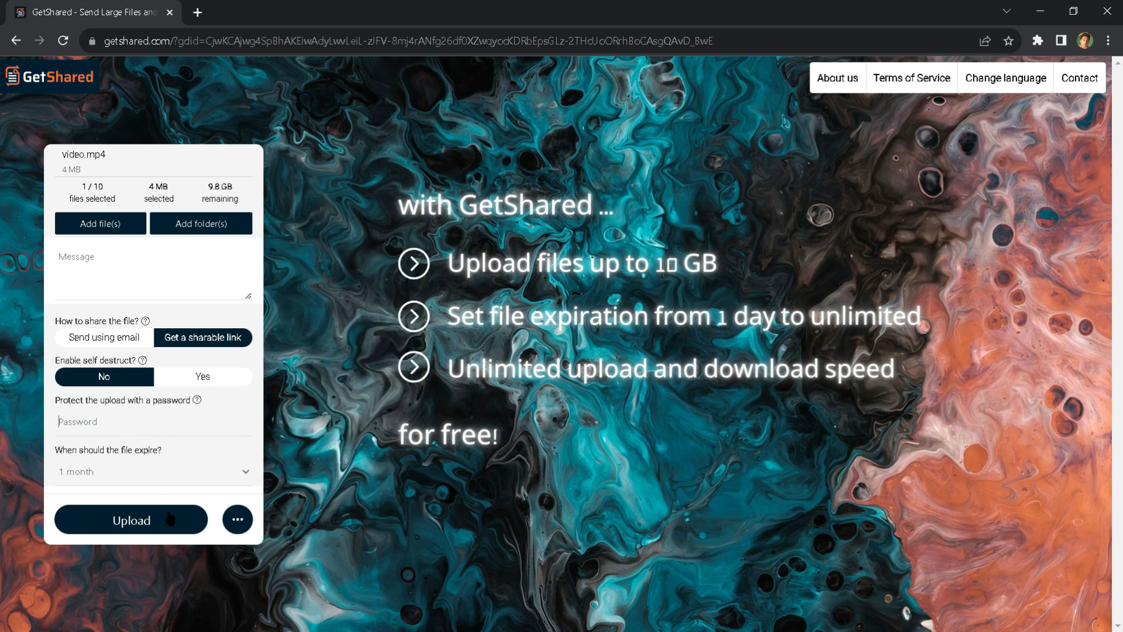
{"action": "left_click", "coordinate": [131, 520]}
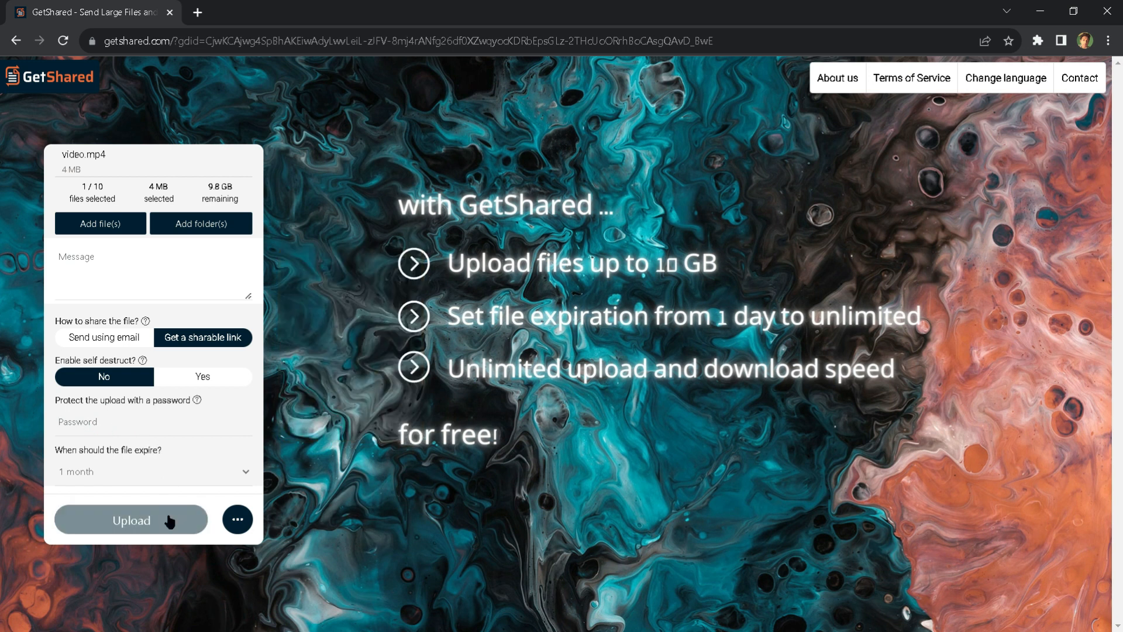
{"action": "left_click", "coordinate": [131, 520]}
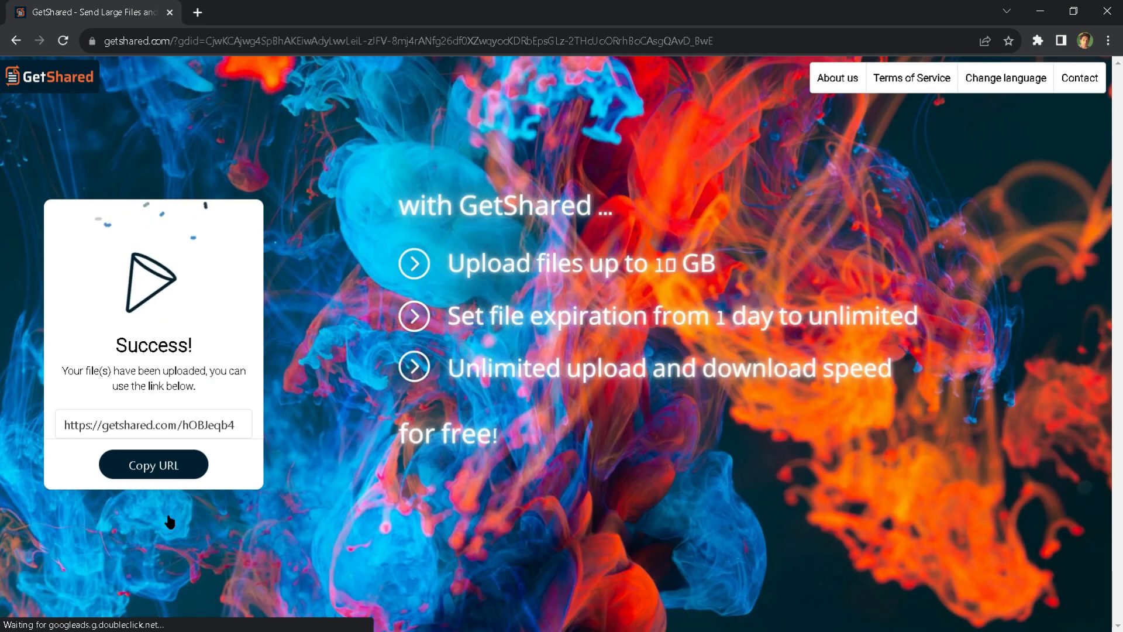
Copy the video.mp4 share URL from the Success panel.
{"action": "left_click", "coordinate": [152, 464]}
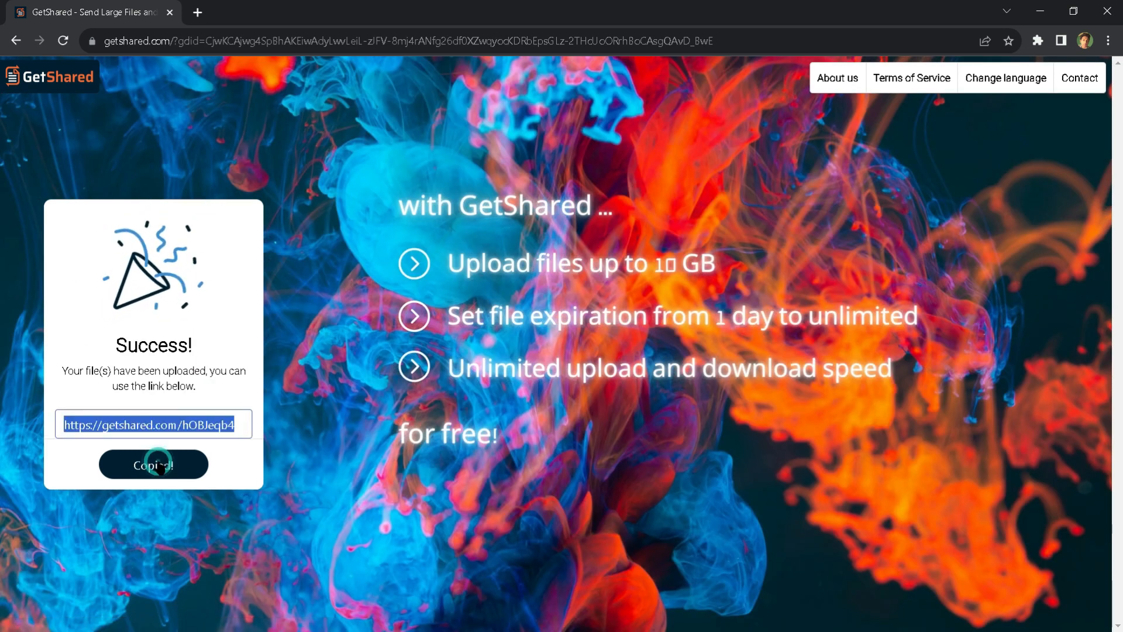